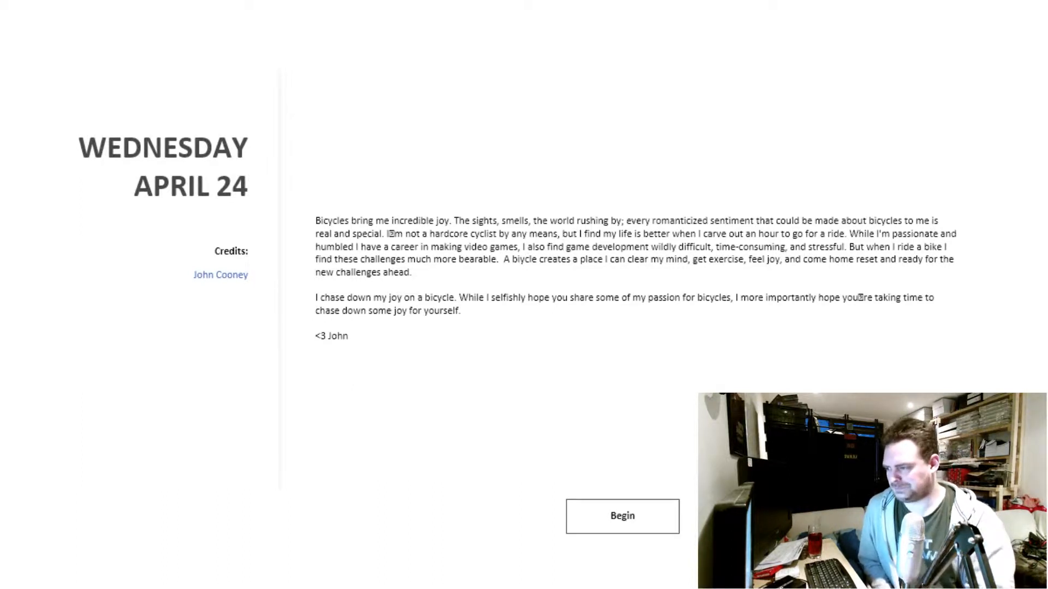
Begin the April 24 bicycle puzzle from its intro note to show the gear ring puzzle
left_click(622, 516)
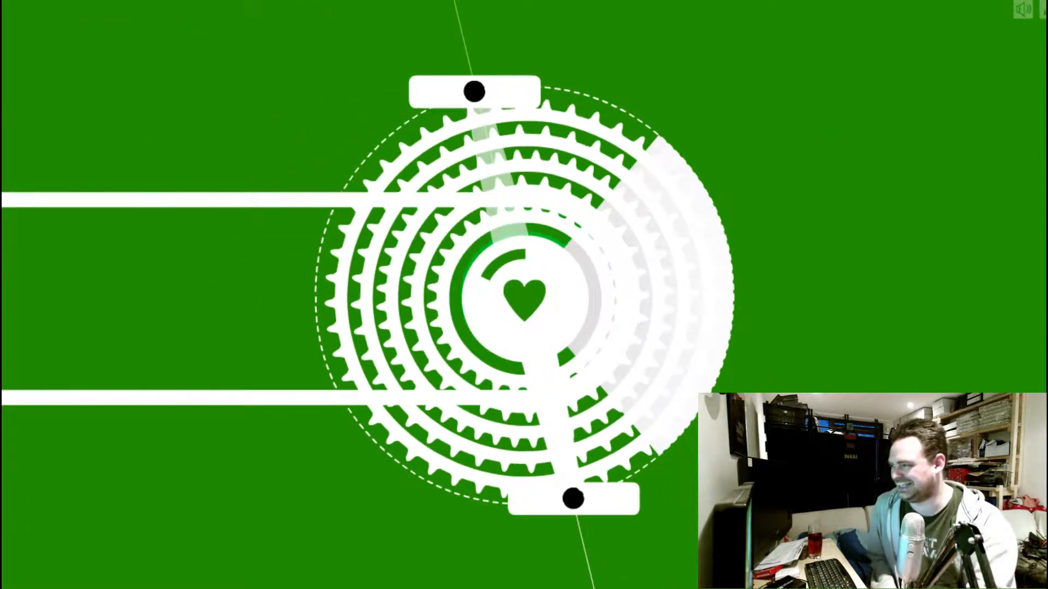